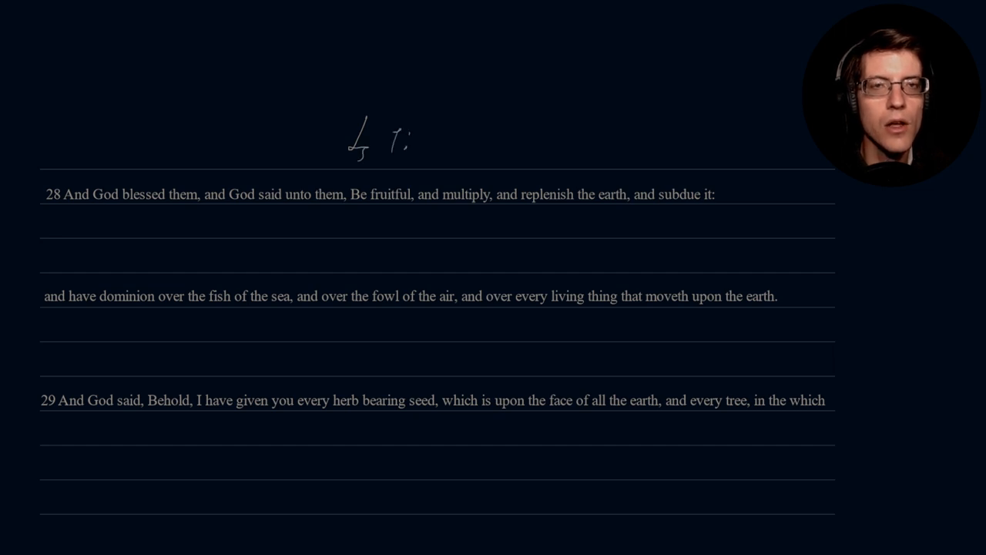
Add '28' to finish the 1:28–31 heading, then shorthand verse 28's first line.
{"action": "type", "text": "28-31"}
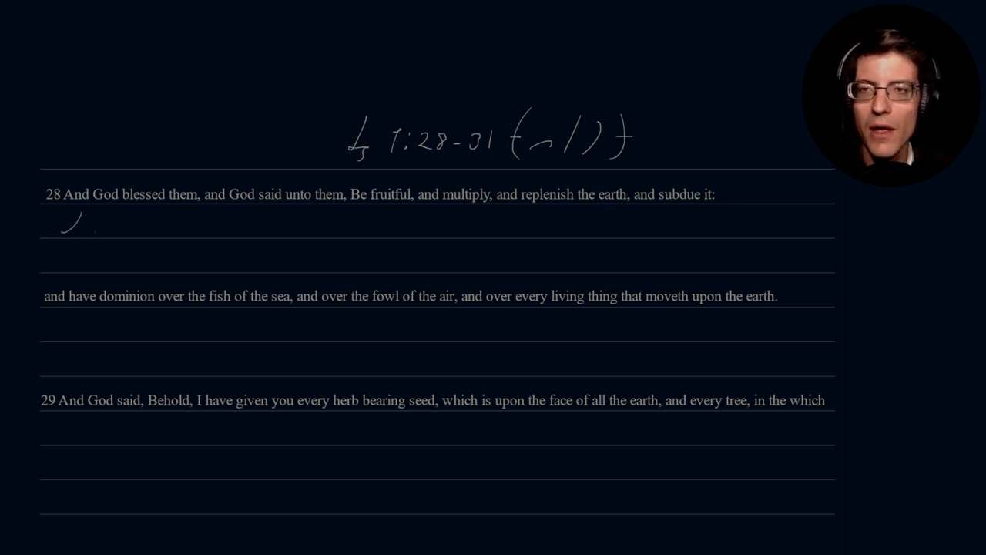
{"action": "left_click_drag", "start_coordinate": [92, 227], "coordinate": [138, 220]}
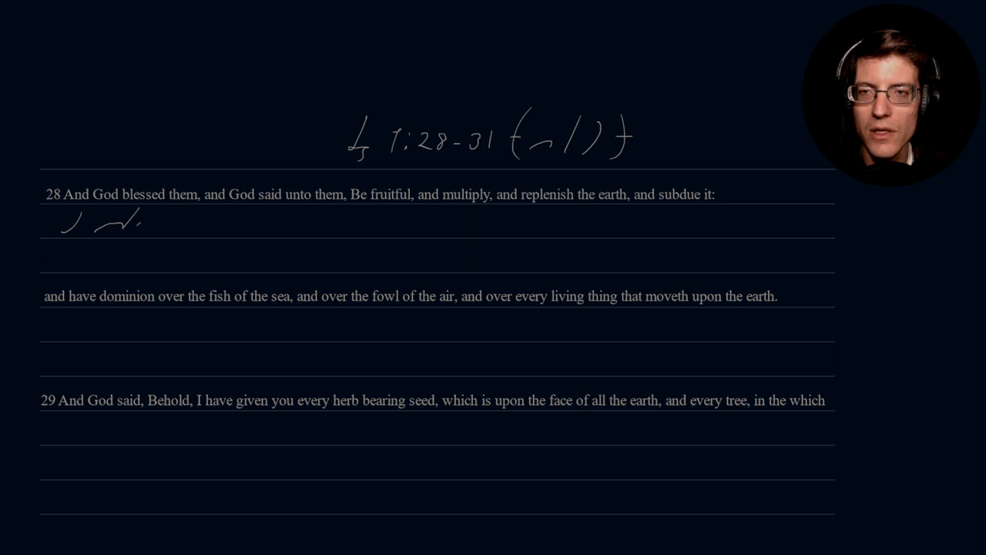
{"action": "left_click_drag", "start_coordinate": [154, 223], "coordinate": [177, 231]}
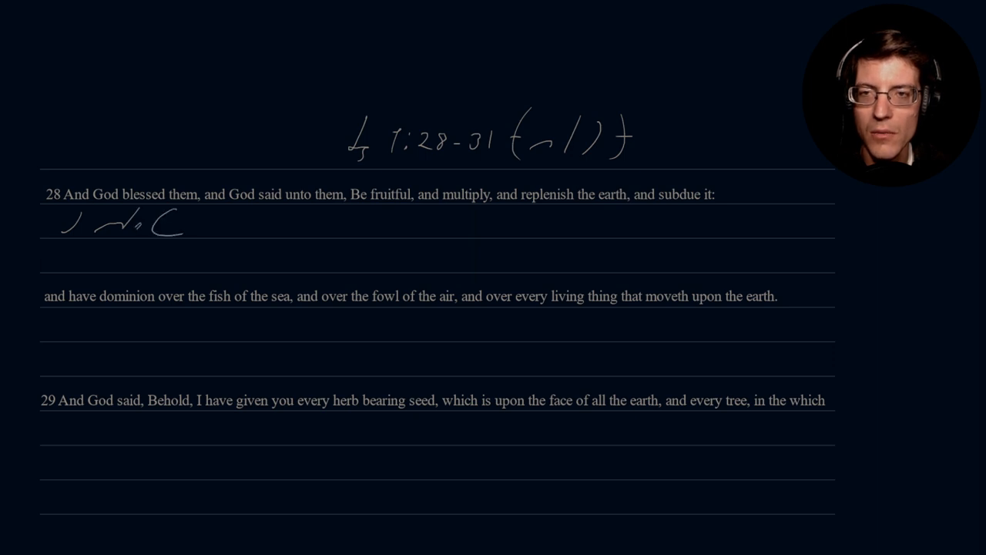
{"action": "left_click_drag", "start_coordinate": [171, 231], "coordinate": [181, 243]}
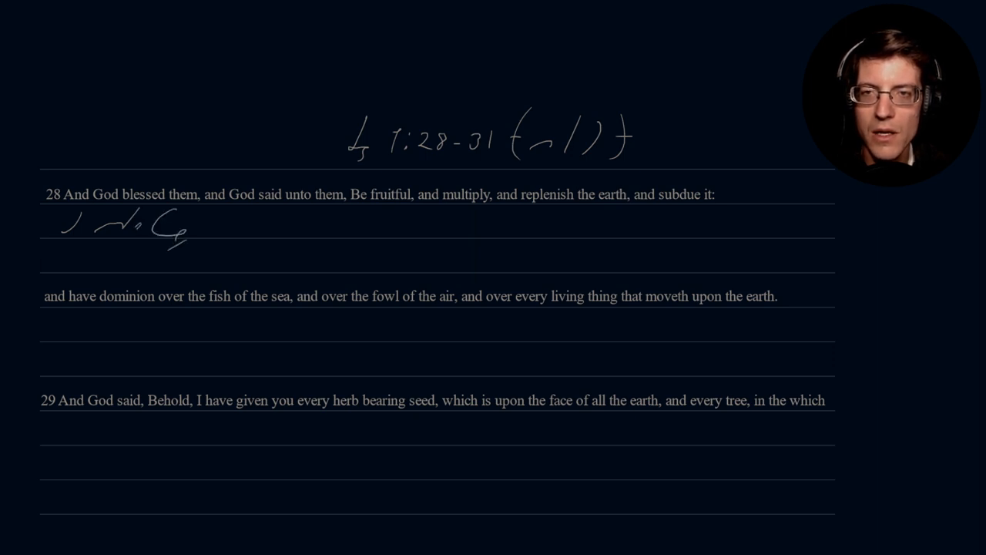
{"action": "left_click_drag", "start_coordinate": [201, 227], "coordinate": [231, 235]}
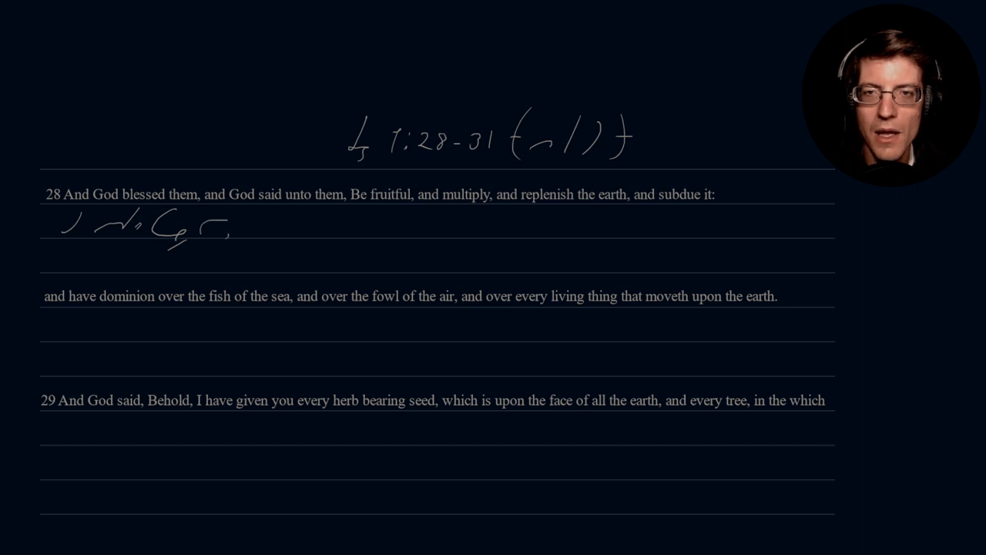
{"action": "left_click_drag", "start_coordinate": [239, 227], "coordinate": [354, 224]}
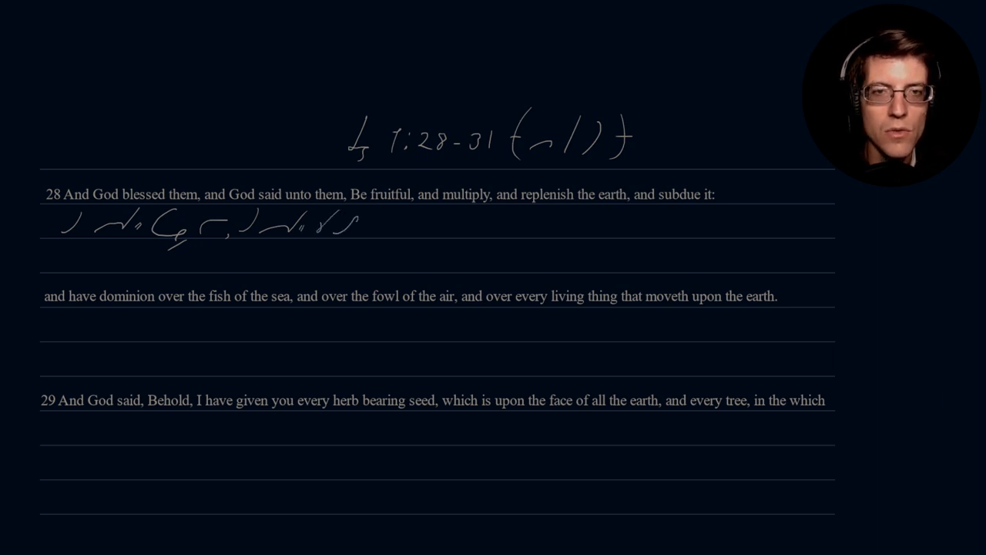
{"action": "left_click_drag", "start_coordinate": [362, 227], "coordinate": [393, 231]}
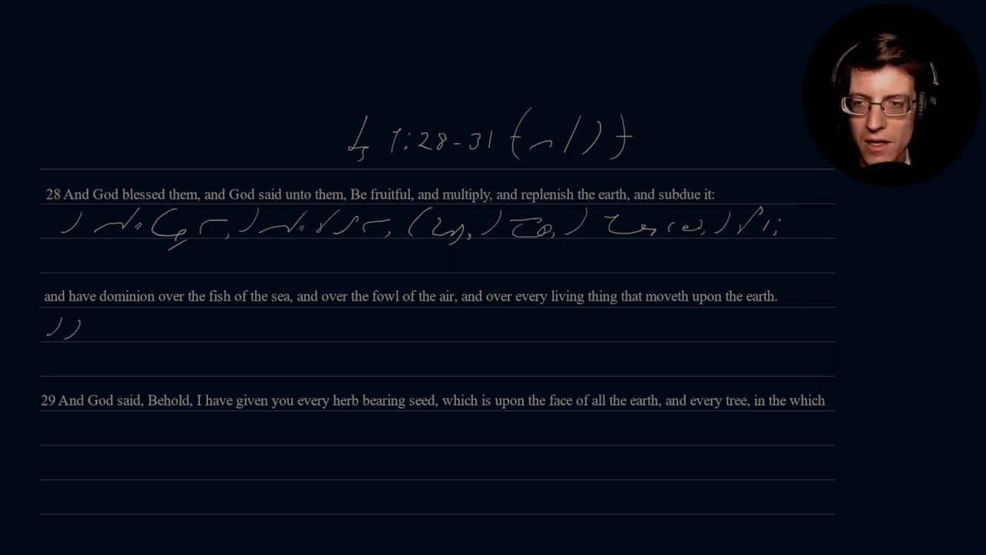
Write shorthand outlines under 'and have dominion over the fish of the sea…'.
{"action": "left_click_drag", "start_coordinate": [84, 324], "coordinate": [150, 324]}
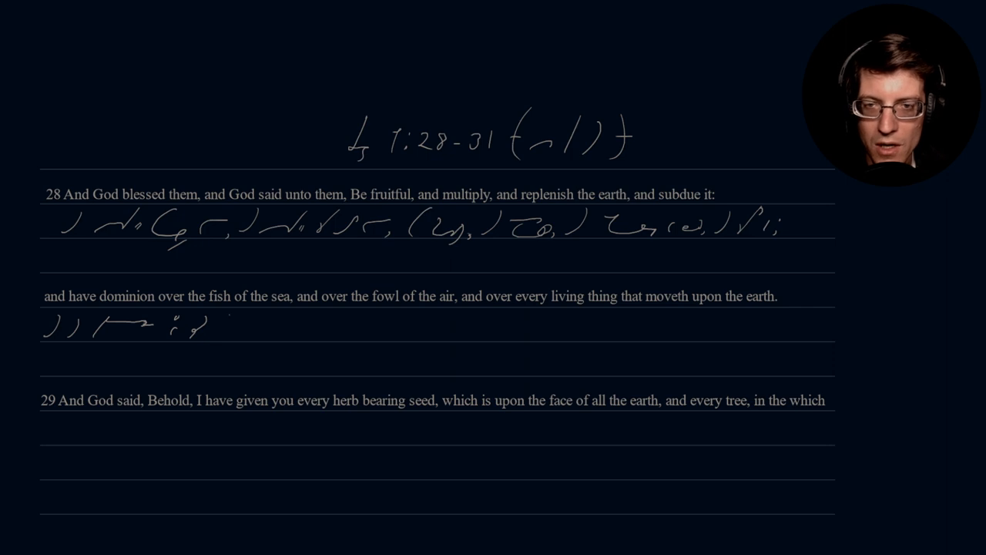
{"action": "left_click_drag", "start_coordinate": [208, 324], "coordinate": [316, 324]}
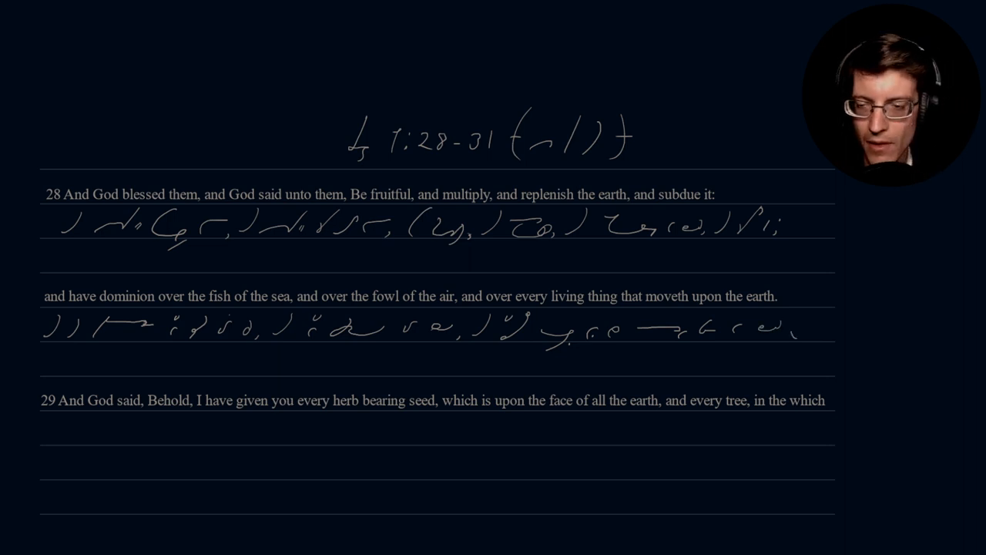
Tap the page and scroll down to the page showing verses 29 and 30.
{"action": "left_click", "coordinate": [62, 428]}
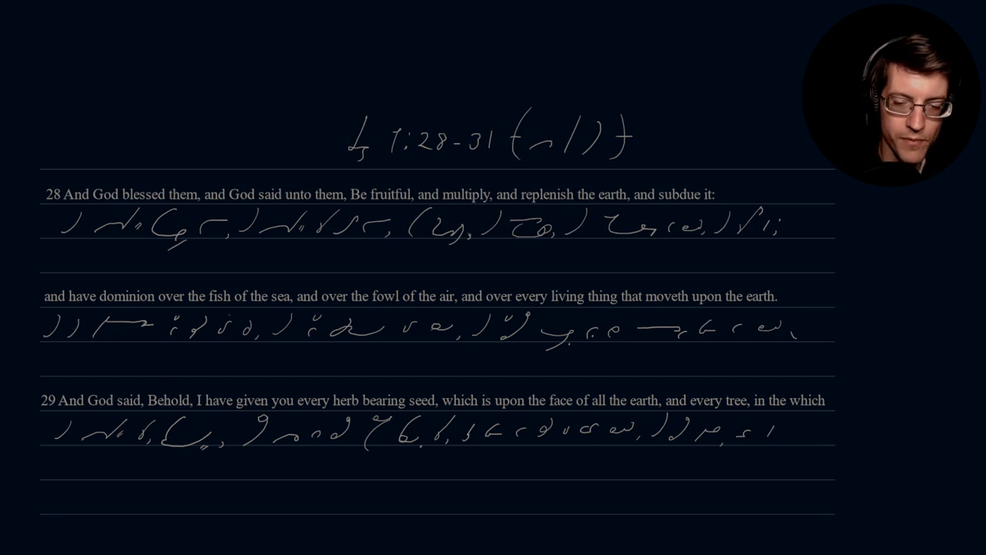
{"action": "scroll", "scroll_direction": "down", "scroll_amount": 3}
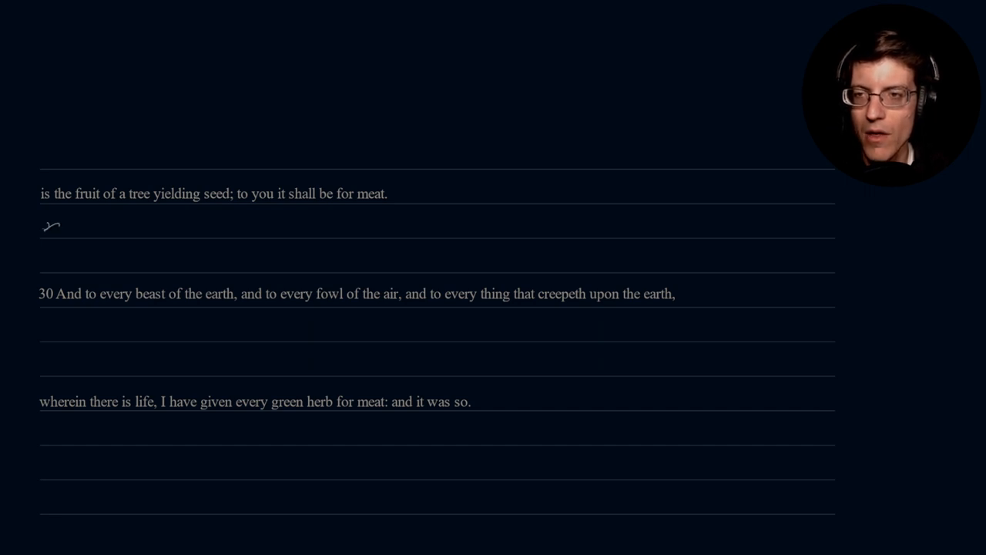
Write shorthand outlines under the 'is the fruit of a tree' line.
{"action": "left_click_drag", "start_coordinate": [74, 223], "coordinate": [92, 231]}
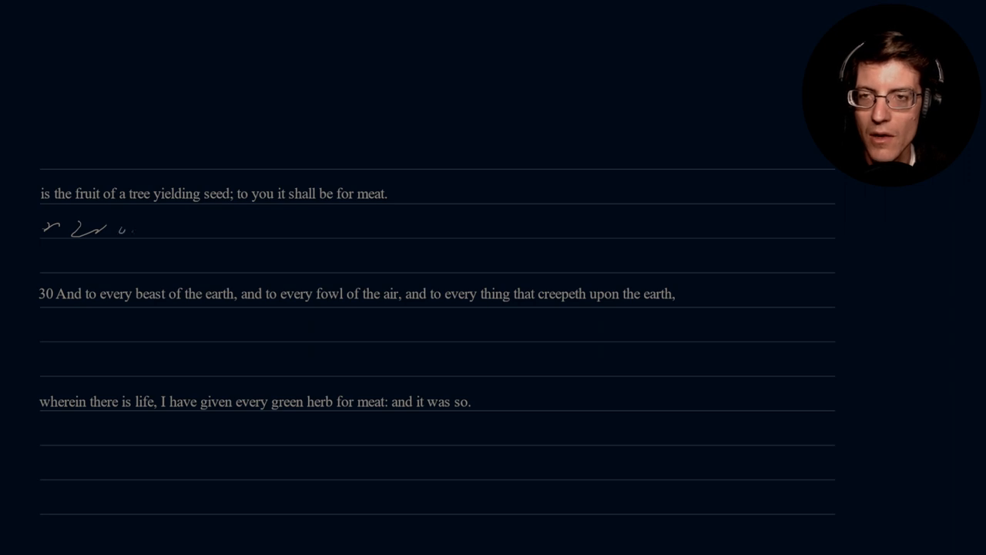
{"action": "left_click_drag", "start_coordinate": [142, 231], "coordinate": [166, 223]}
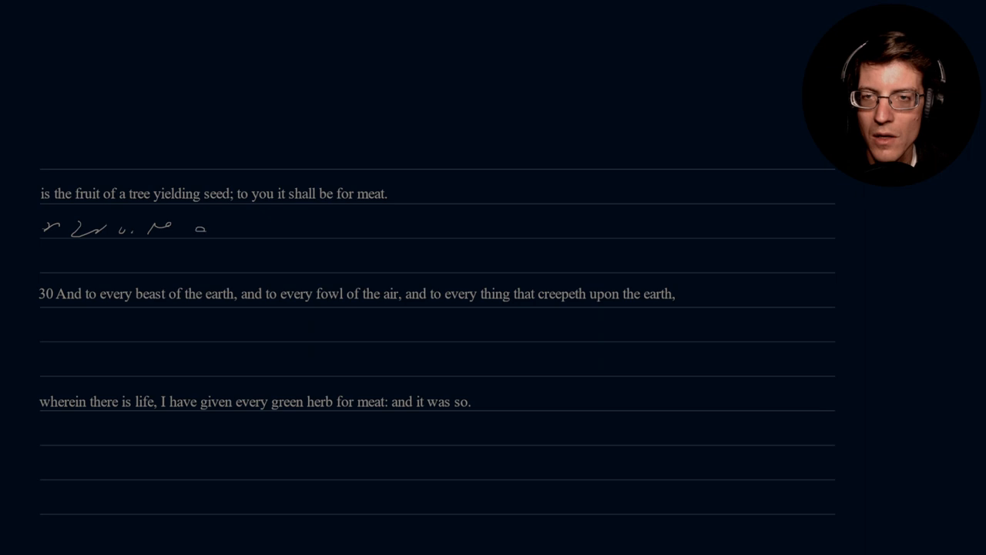
{"action": "left_click_drag", "start_coordinate": [208, 231], "coordinate": [254, 215]}
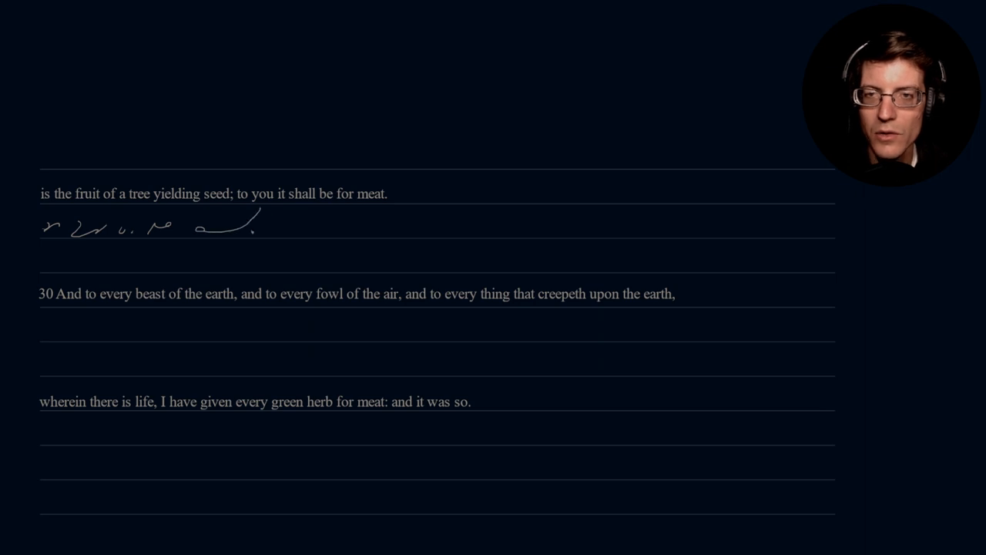
{"action": "left_click_drag", "start_coordinate": [270, 231], "coordinate": [288, 216]}
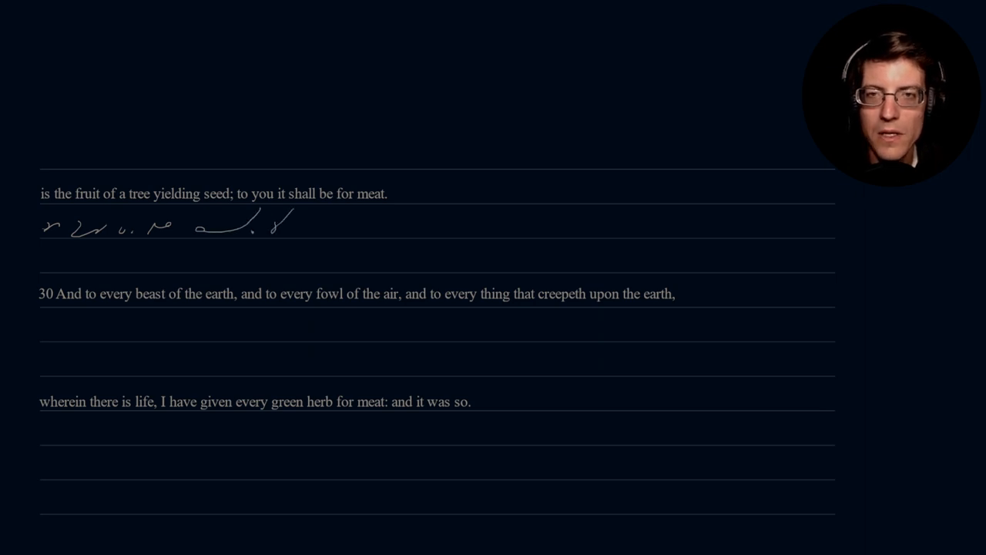
Finish shorthand through 'to you it shall be for meat' and begin verse 30's line.
{"action": "left_click", "coordinate": [288, 231]}
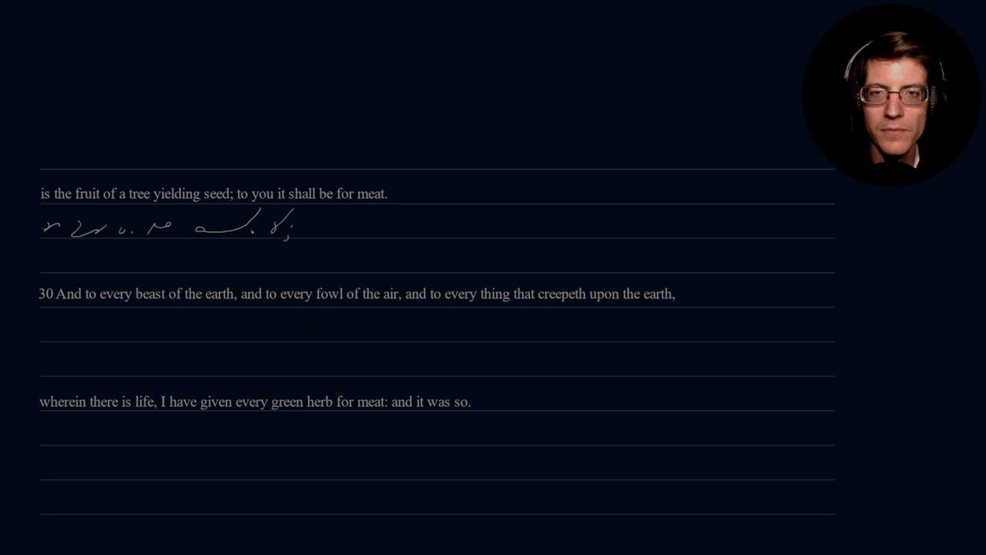
{"action": "left_click_drag", "start_coordinate": [304, 235], "coordinate": [320, 223]}
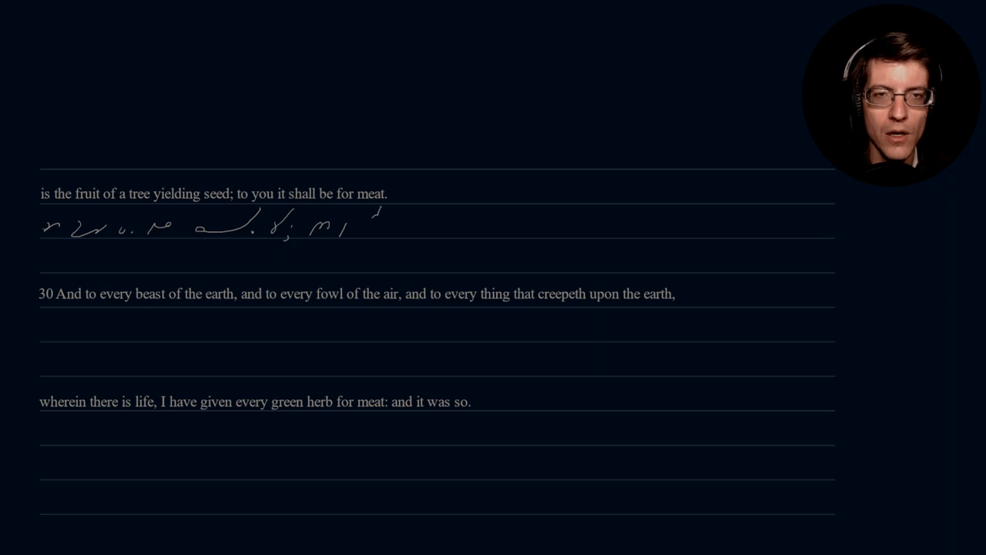
{"action": "left_click_drag", "start_coordinate": [369, 219], "coordinate": [358, 251]}
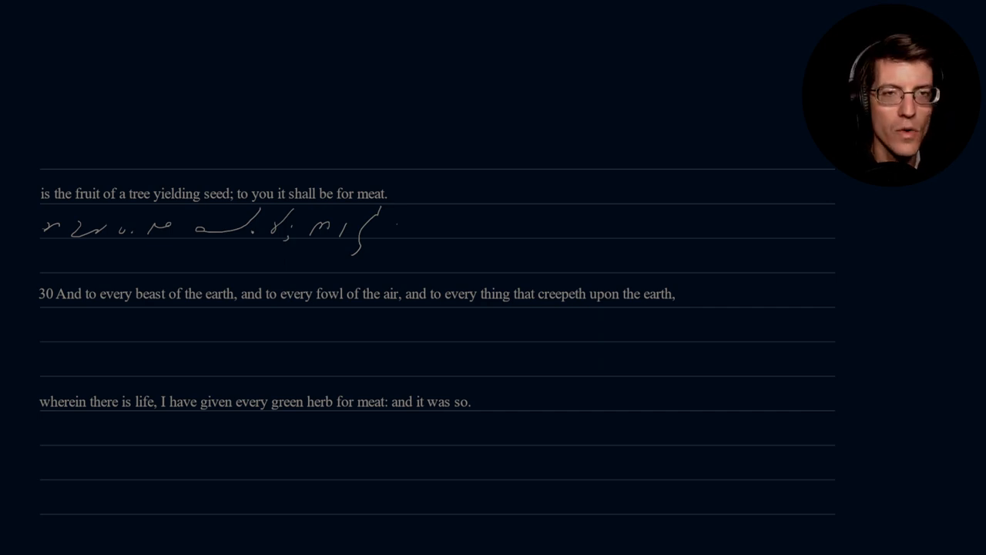
{"action": "left_click_drag", "start_coordinate": [393, 225], "coordinate": [435, 225]}
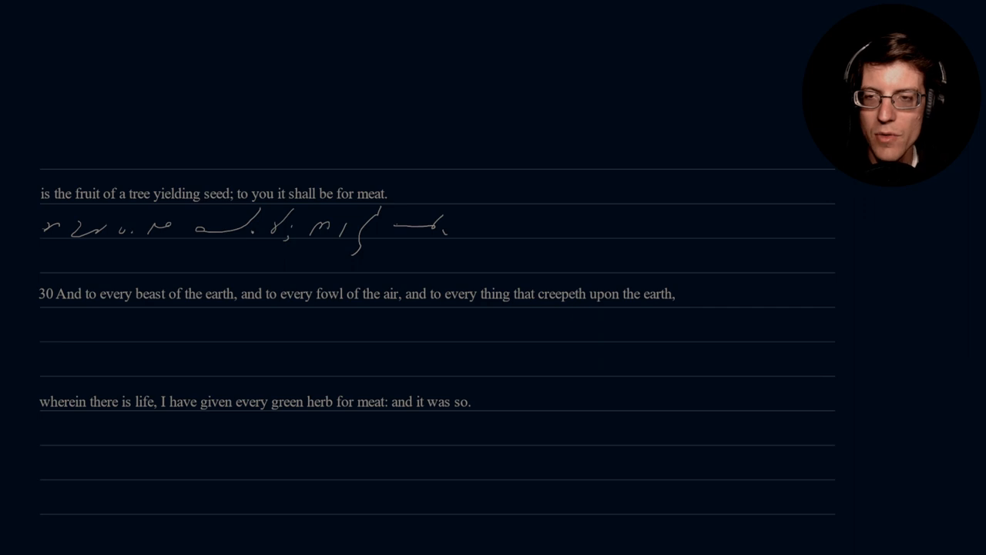
{"action": "left_click_drag", "start_coordinate": [46, 327], "coordinate": [73, 331]}
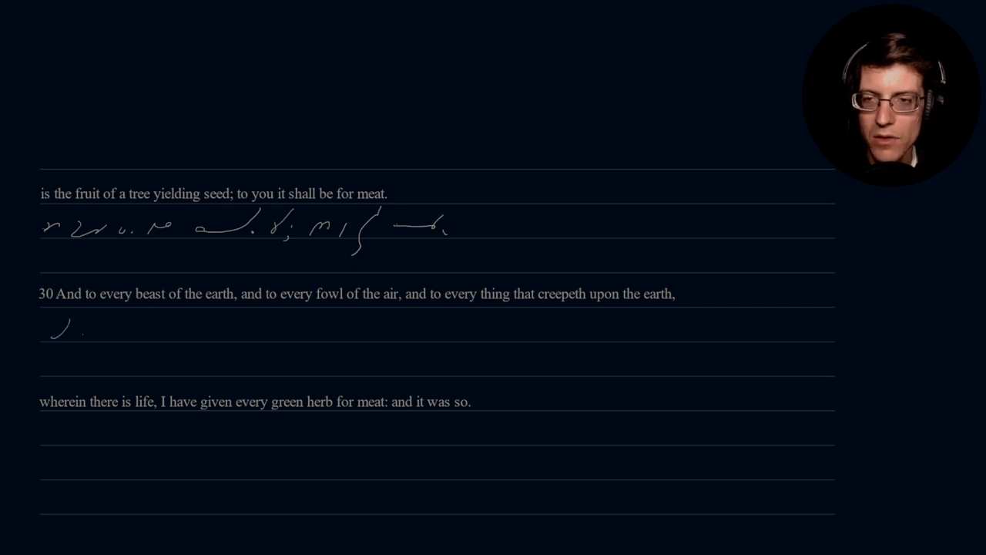
Shorthand verse 30: 'And to every beast of the earth… fowl of the air… every thing'.
{"action": "left_click_drag", "start_coordinate": [77, 331], "coordinate": [112, 315]}
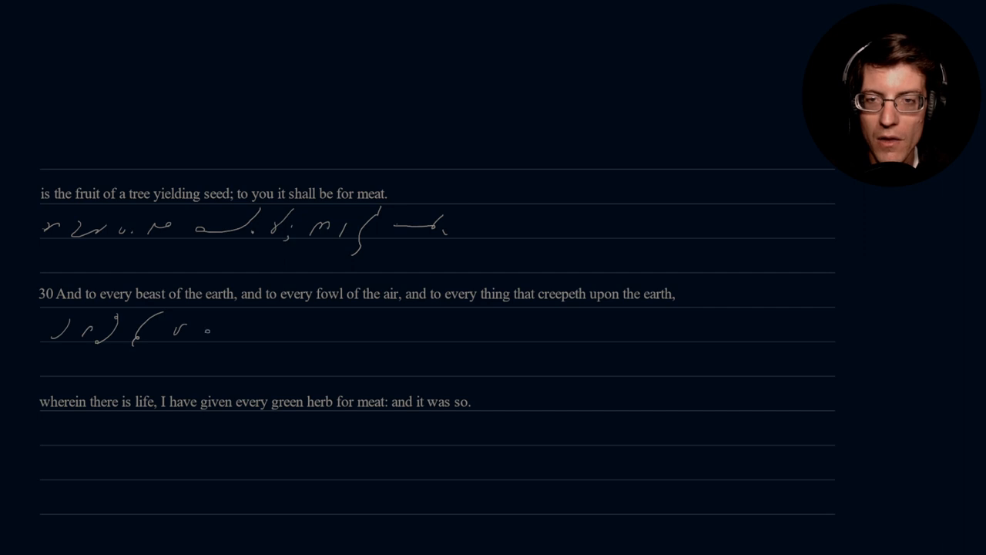
{"action": "left_click_drag", "start_coordinate": [212, 327], "coordinate": [235, 335]}
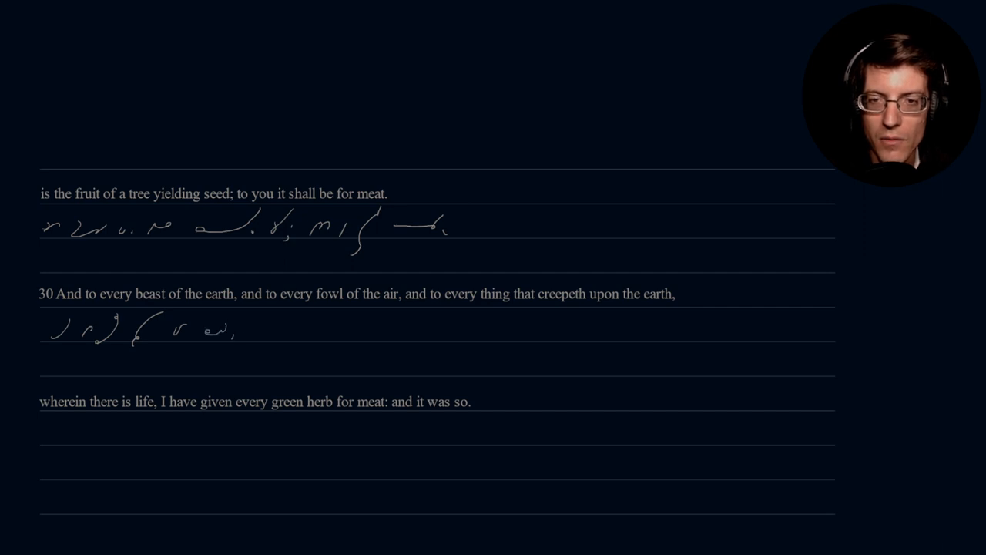
{"action": "left_click_drag", "start_coordinate": [246, 324], "coordinate": [281, 327]}
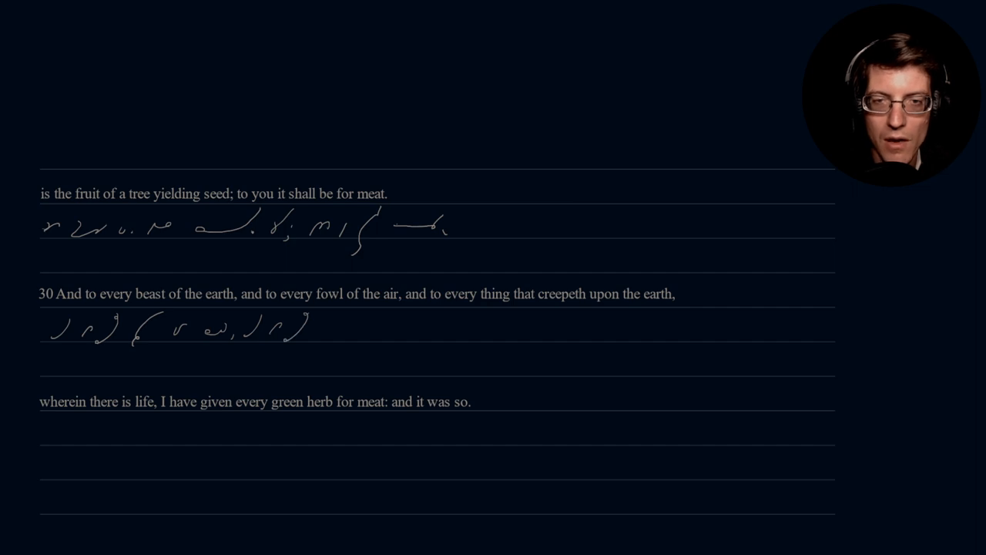
{"action": "left_click_drag", "start_coordinate": [300, 331], "coordinate": [354, 330]}
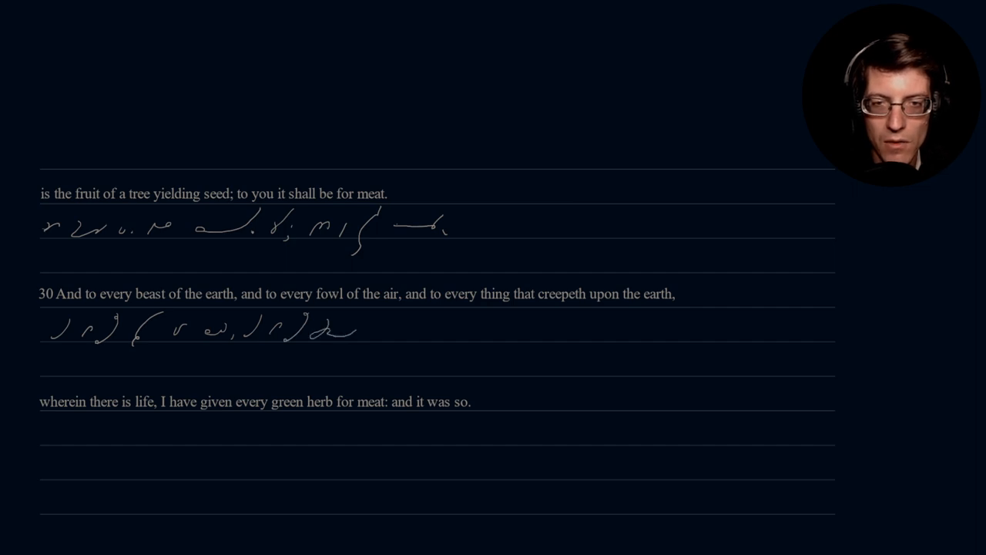
{"action": "left_click_drag", "start_coordinate": [355, 328], "coordinate": [377, 328]}
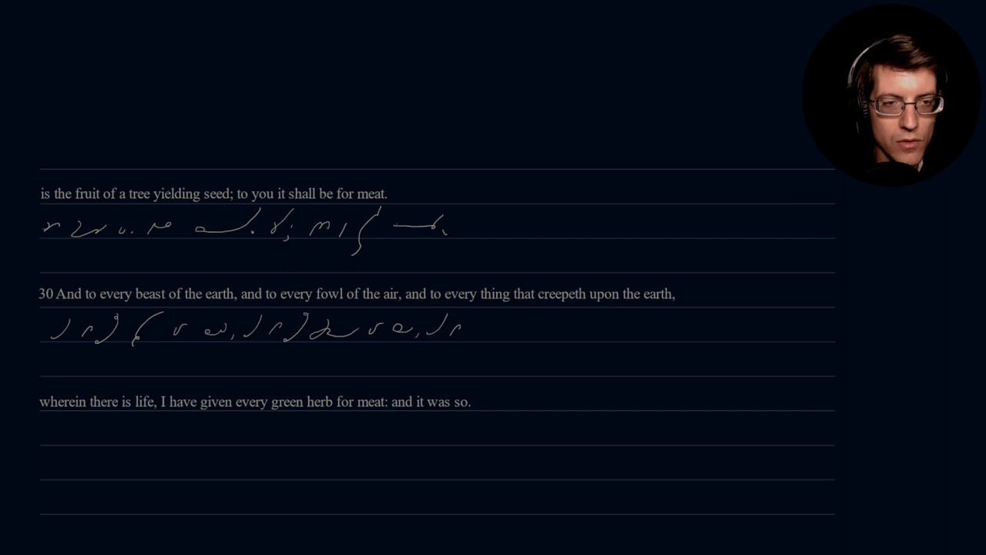
{"action": "left_click_drag", "start_coordinate": [451, 339], "coordinate": [473, 312]}
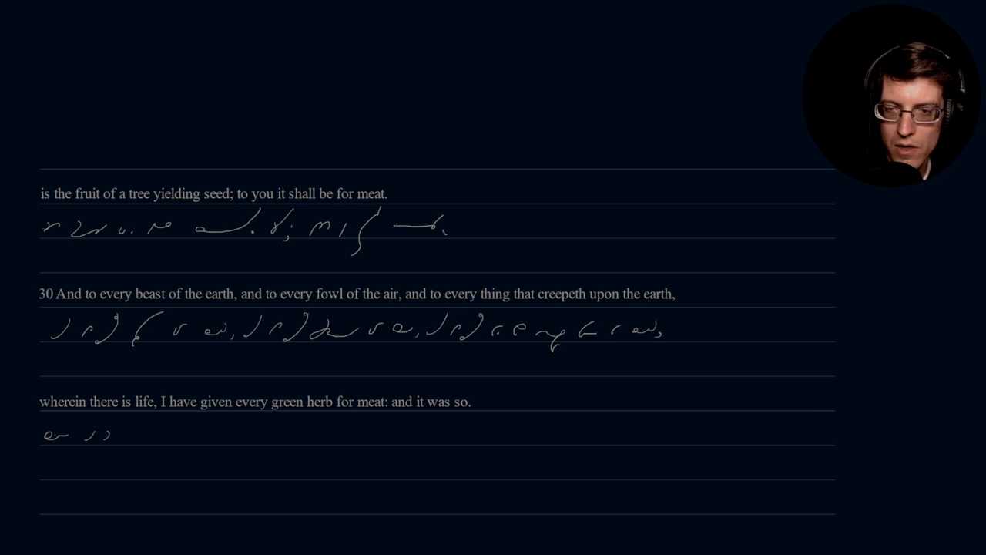
Write shorthand for 'wherein there is life' beneath that printed line.
{"action": "left_click_drag", "start_coordinate": [128, 436], "coordinate": [154, 431]}
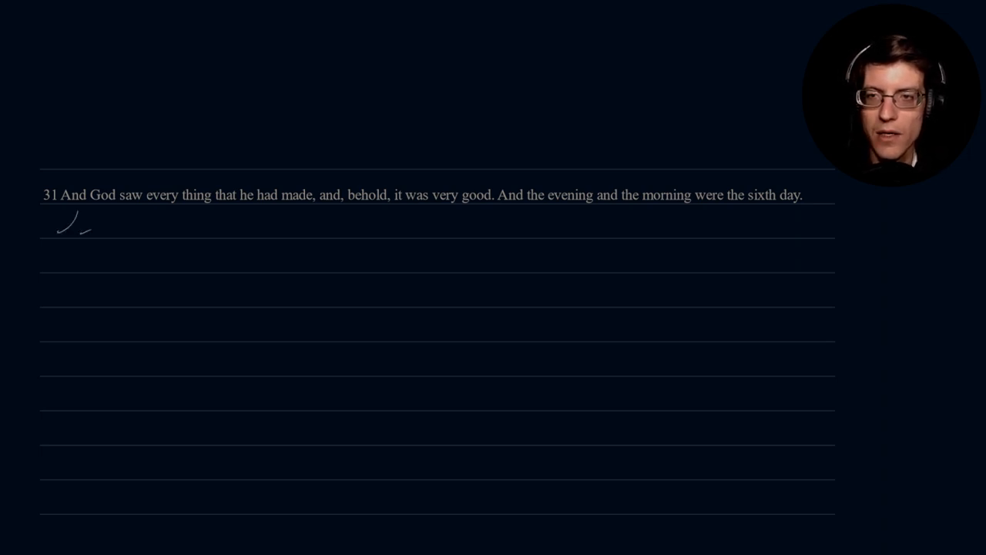
Shorthand verse 31's opening through 'God saw every thing that he had made'.
{"action": "left_click_drag", "start_coordinate": [77, 224], "coordinate": [200, 227]}
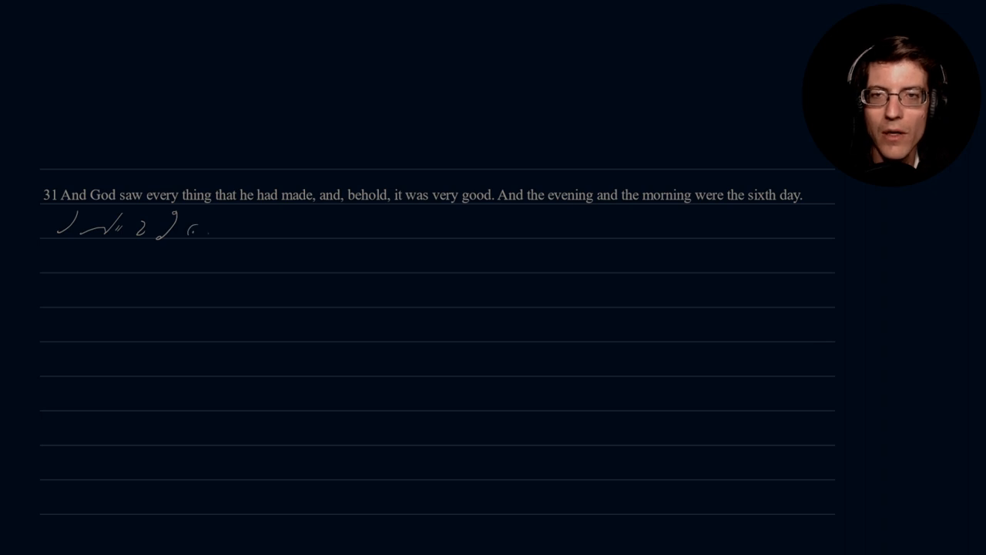
{"action": "left_click_drag", "start_coordinate": [208, 231], "coordinate": [220, 223]}
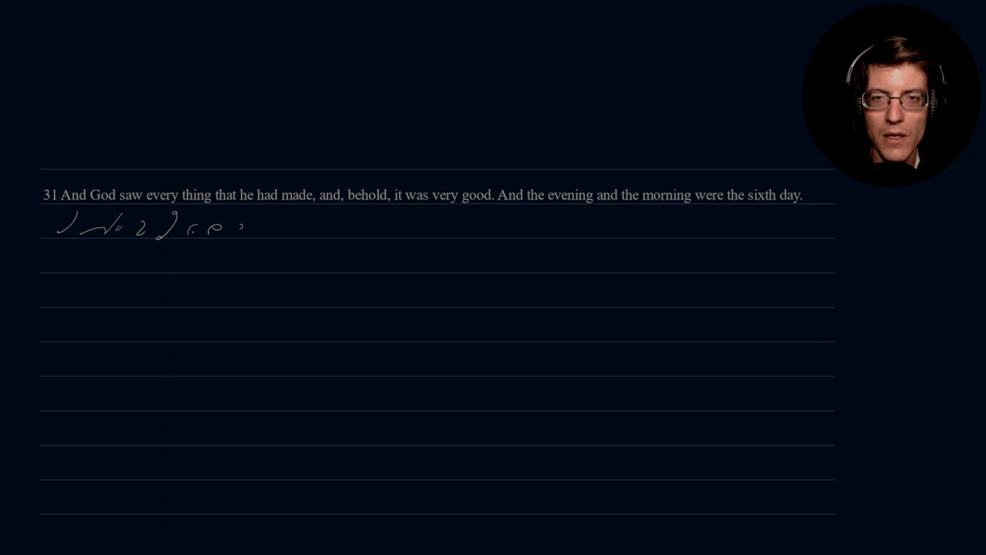
{"action": "left_click_drag", "start_coordinate": [243, 231], "coordinate": [269, 219]}
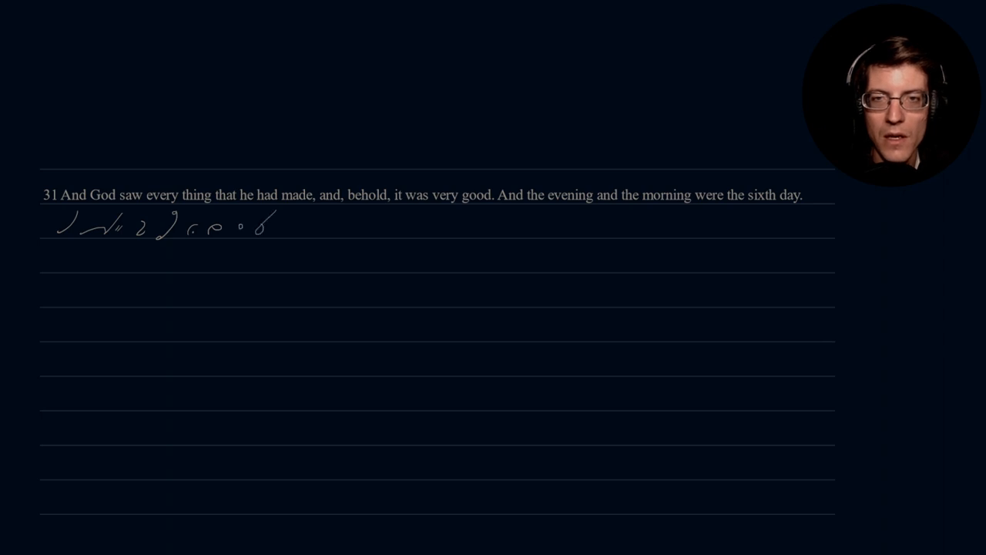